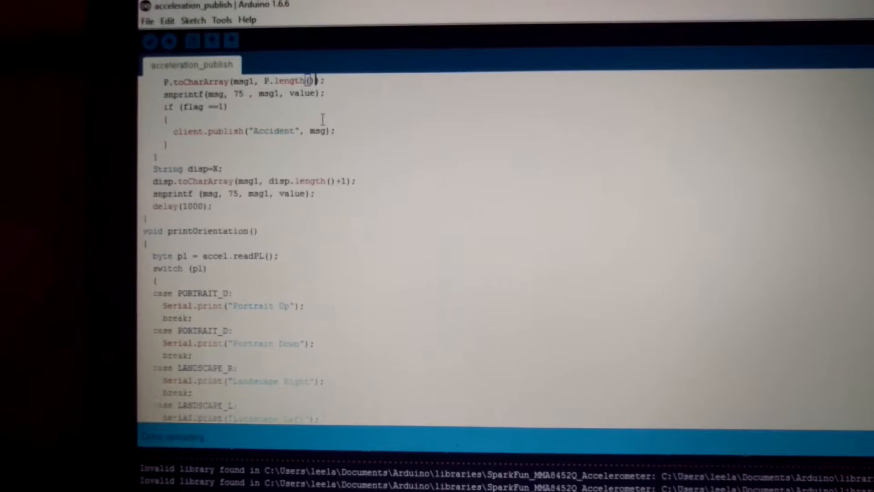
Step: Scroll through the Serial Monitor's live accelerometer readings streamed from the board
scroll("up", 3)
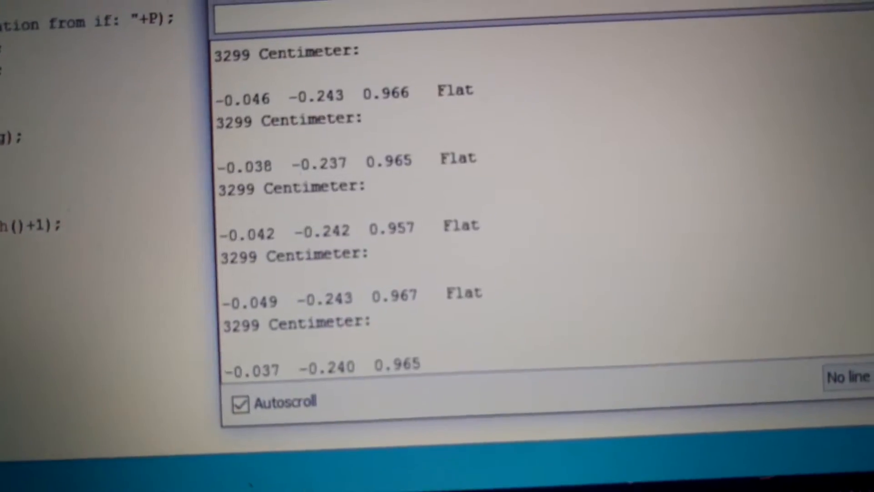
scroll("down", 3)
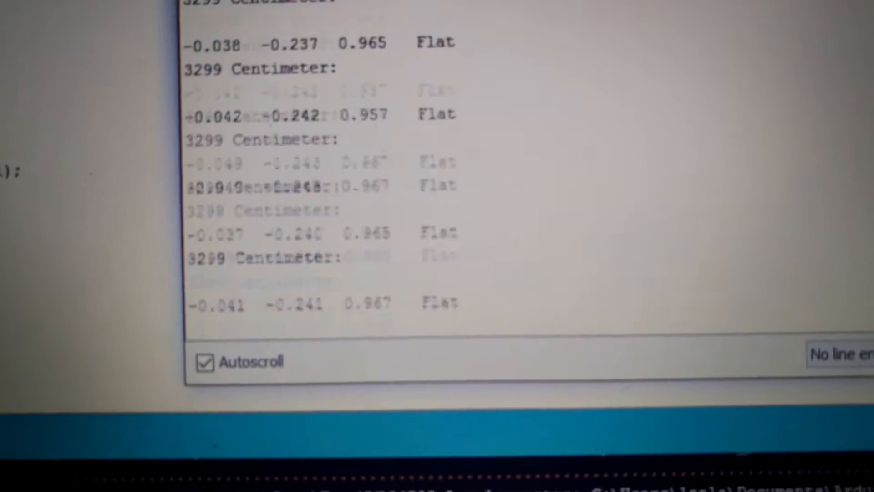
scroll("down", 3)
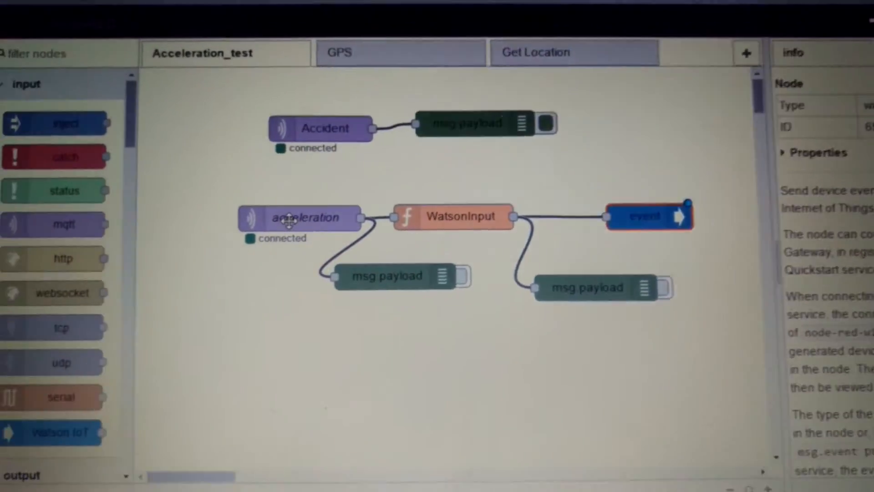
Step: Inspect the acceleration and Accident MQTT input settings, then show Acceleration debug messages
double_click(300, 217)
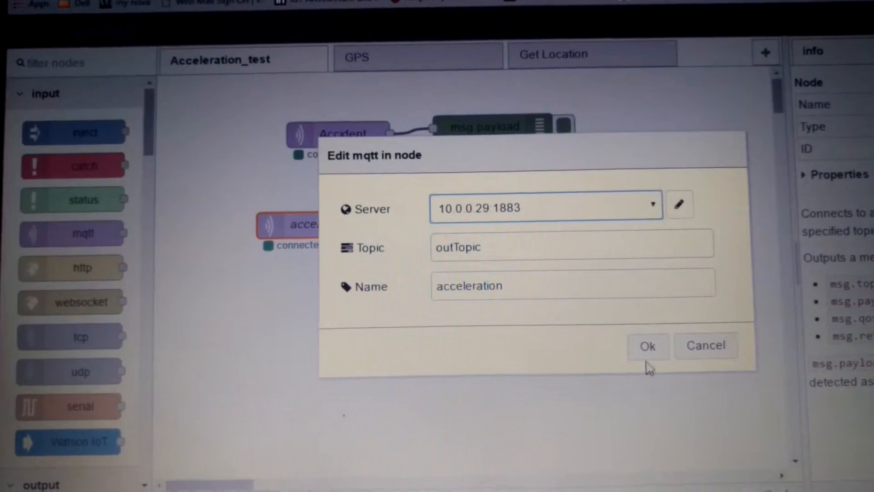
left_click(647, 346)
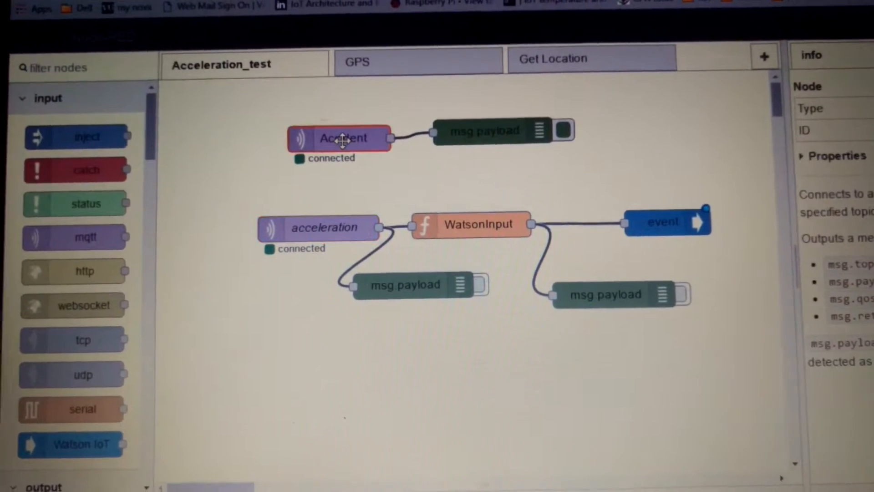
double_click(340, 137)
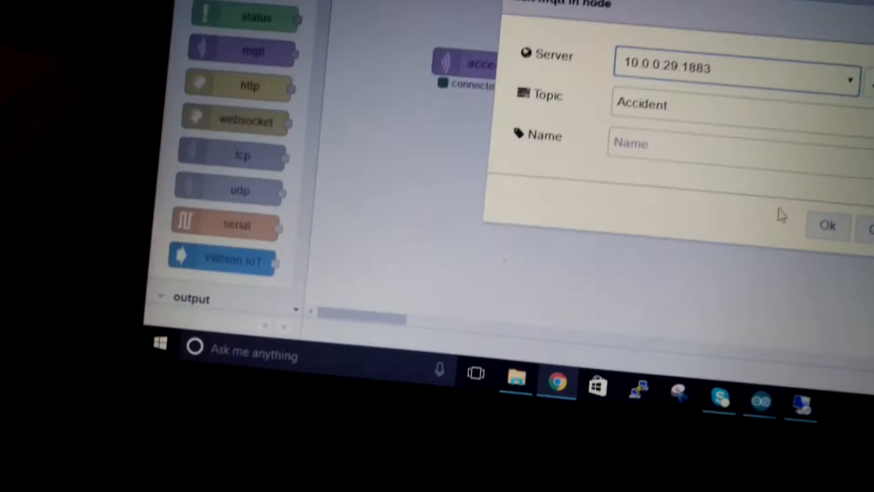
left_click(827, 226)
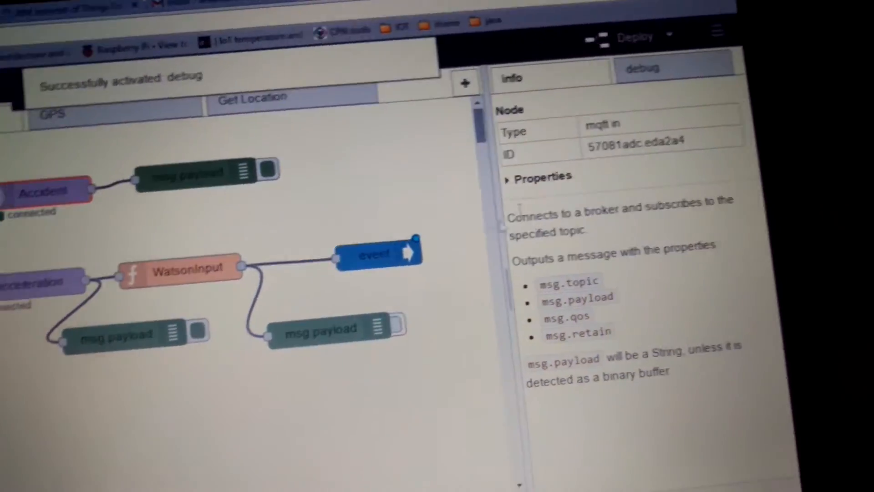
left_click(642, 68)
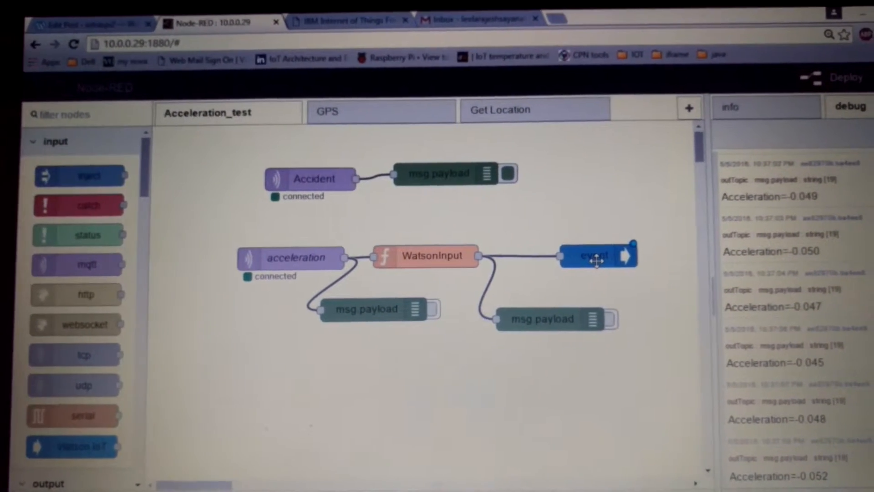
Step: Open the Watson event node's settings and launch its device's Quickstart page
double_click(597, 256)
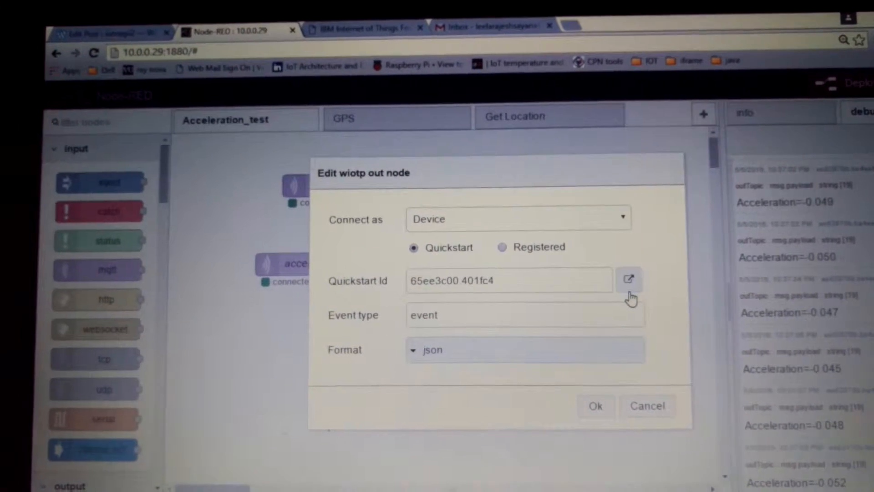
left_click(628, 280)
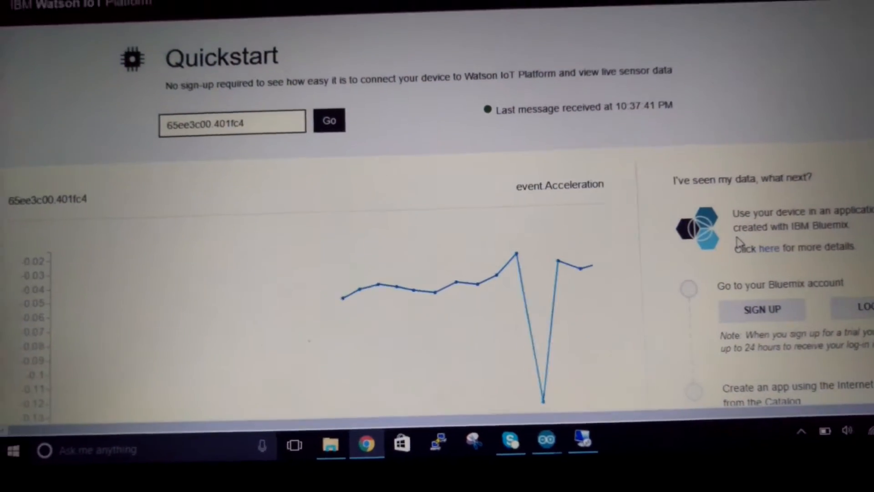
Step: Scroll the Quickstart page down to the live Acceleration graph and its sharp dip
scroll("down", 3)
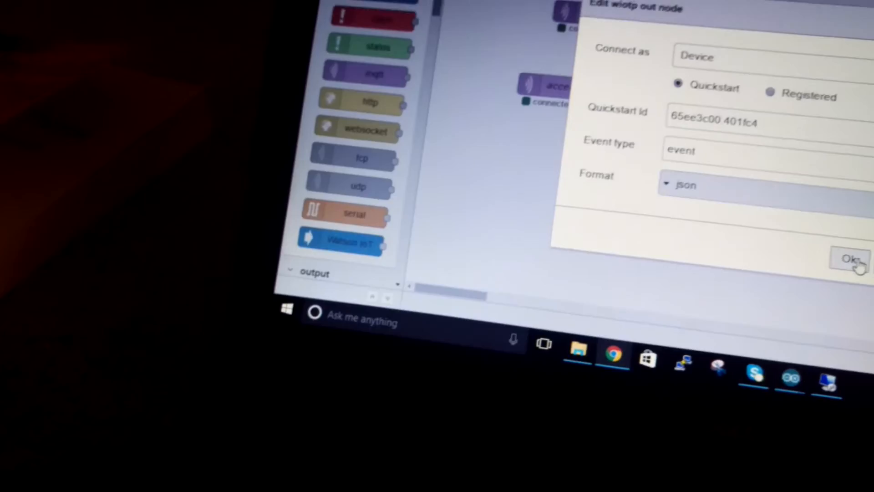
Step: Confirm and close the Watson IoT event node settings
left_click(849, 258)
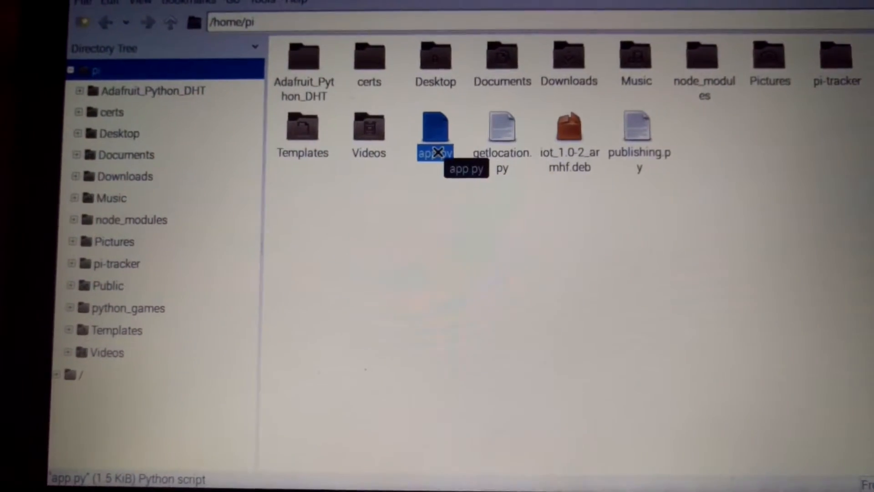
Step: Open app.py from the Raspberry Pi home folder and scroll through it
double_click(435, 126)
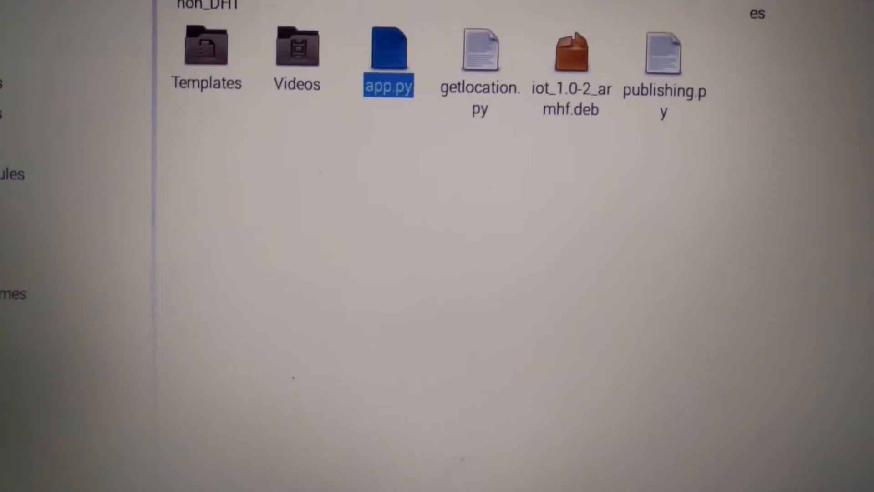
scroll("up", 3)
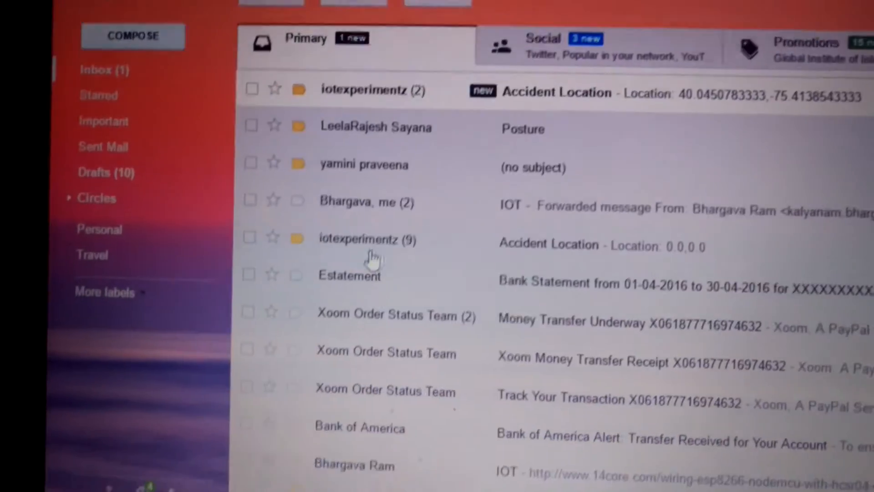
Step: Open the newest 'Accident Location' email from iotexperimentz
scroll("down", 3)
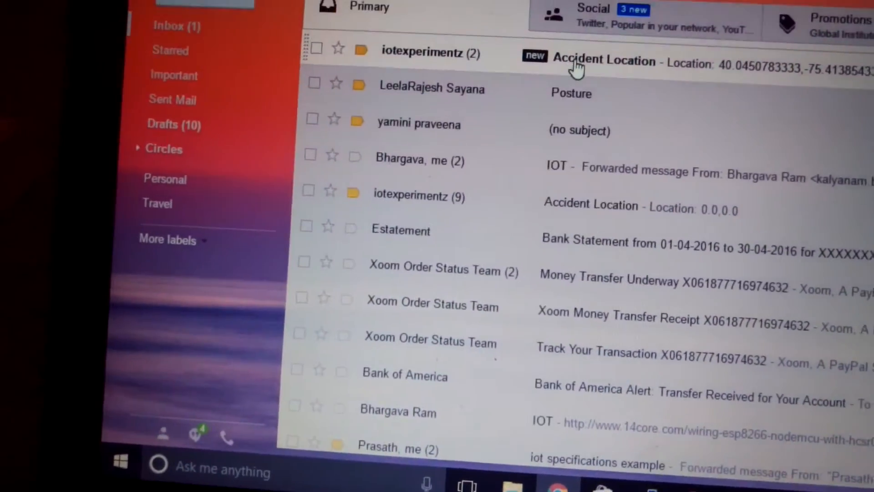
left_click(603, 60)
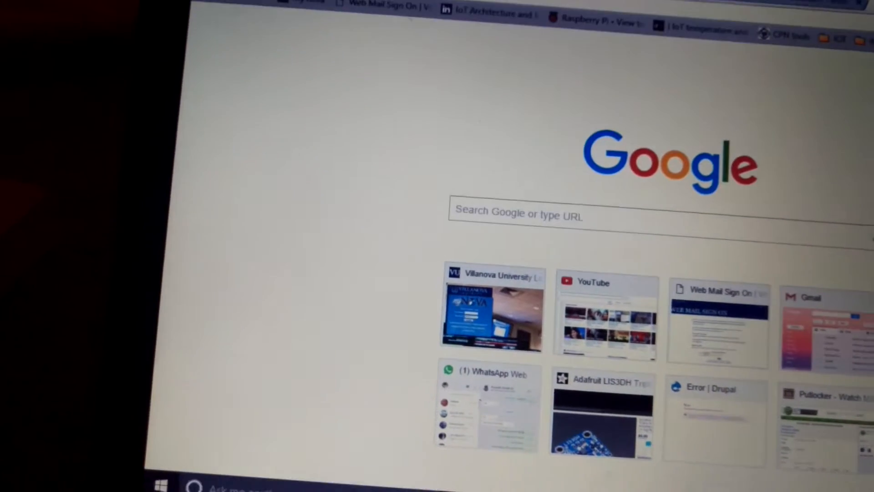
Step: Search google.com for 'google maps' and follow the Google Maps result
type("google.com")
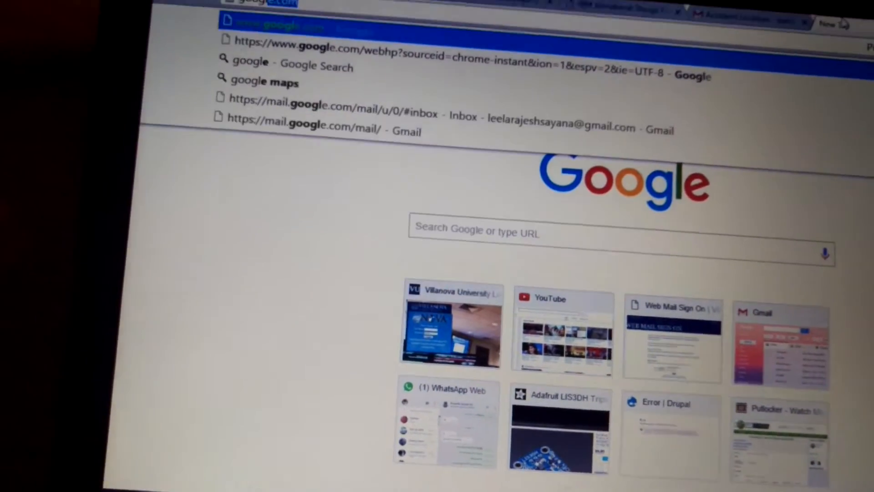
type("google maps")
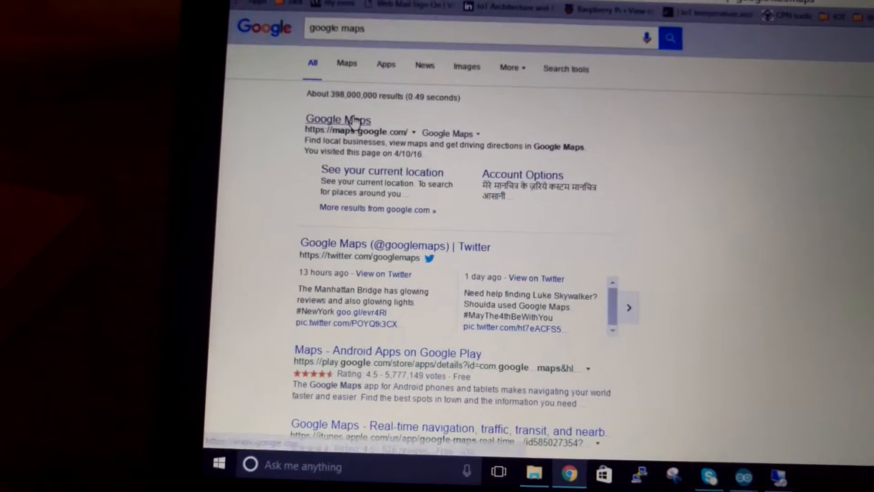
left_click(338, 119)
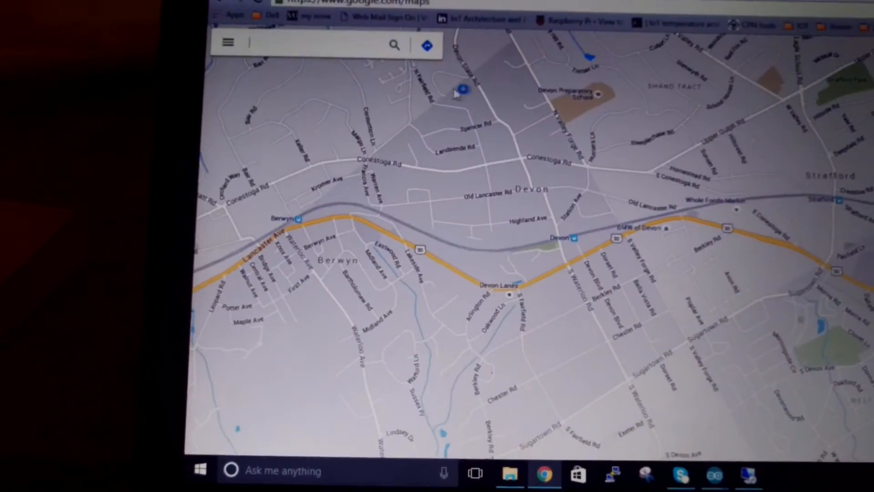
Step: Focus the Google Maps search box to enter the email's latitude,longitude
left_click(312, 54)
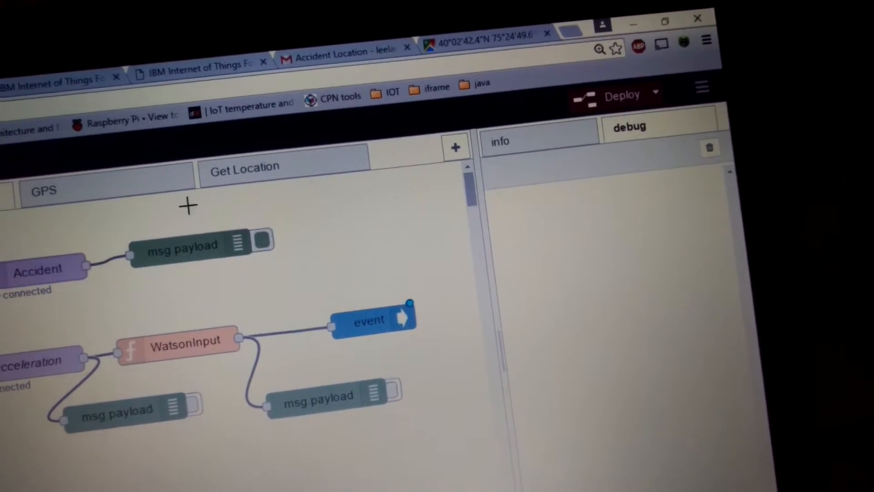
Step: On the Get Location tab, inject the timestamp node twice to request GPS location
left_click(242, 167)
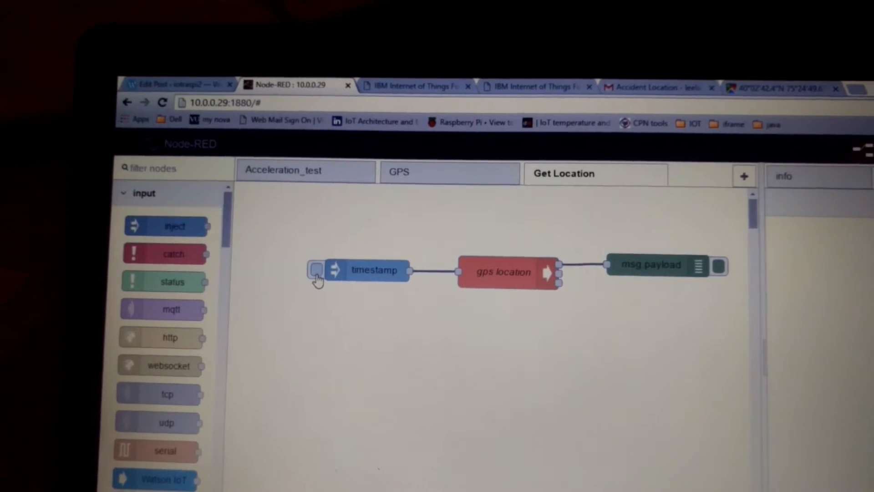
left_click(316, 270)
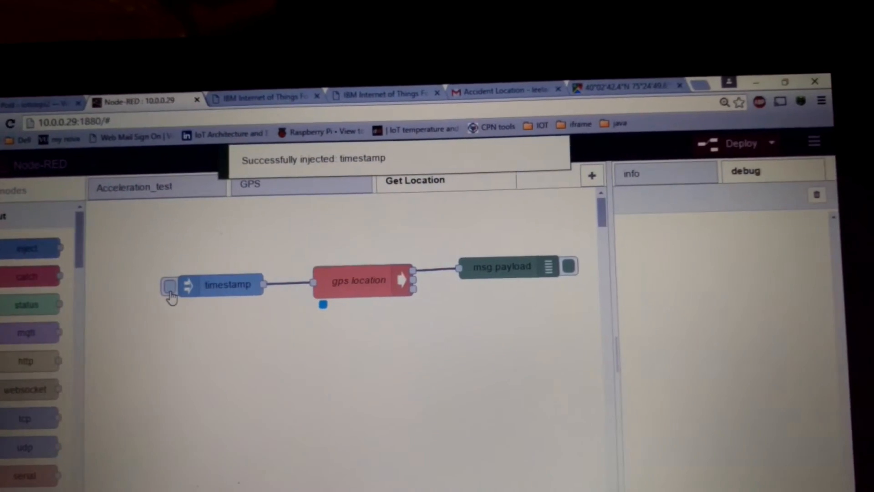
left_click(169, 285)
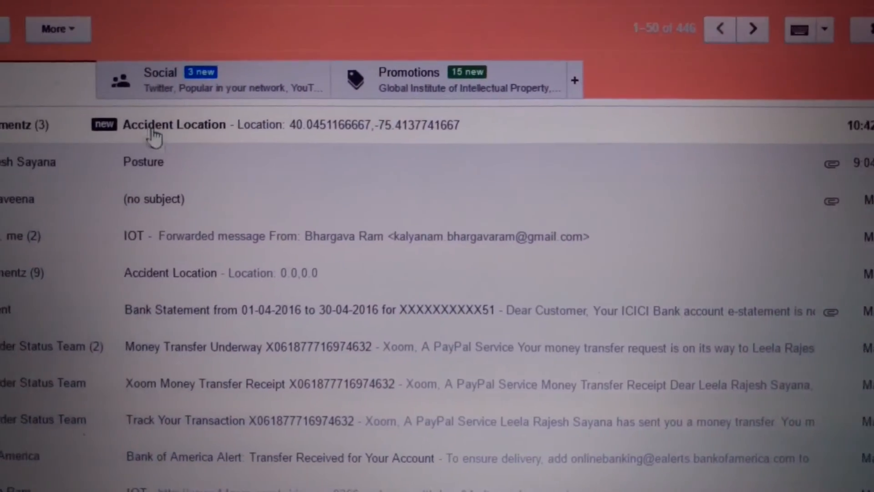
left_click(174, 124)
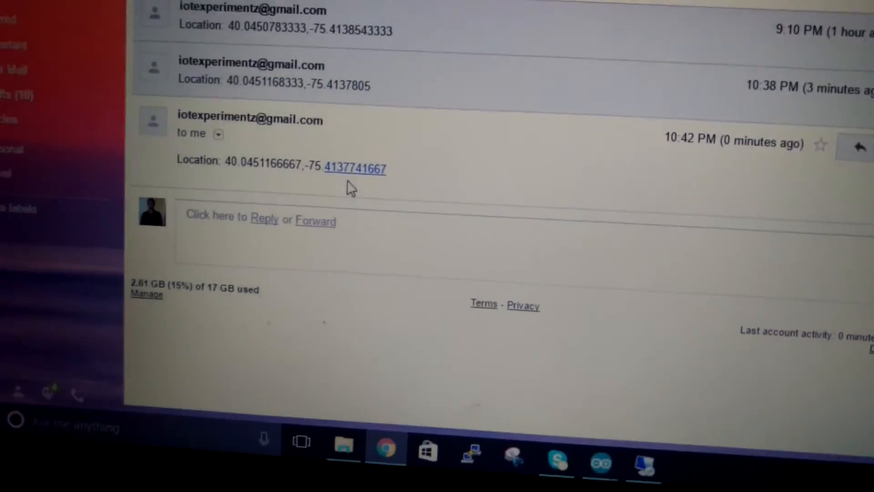
scroll("up", 3)
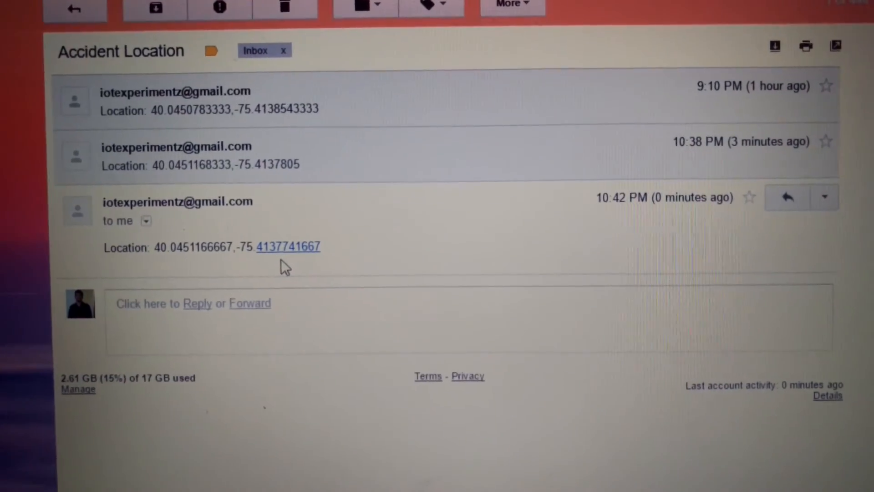